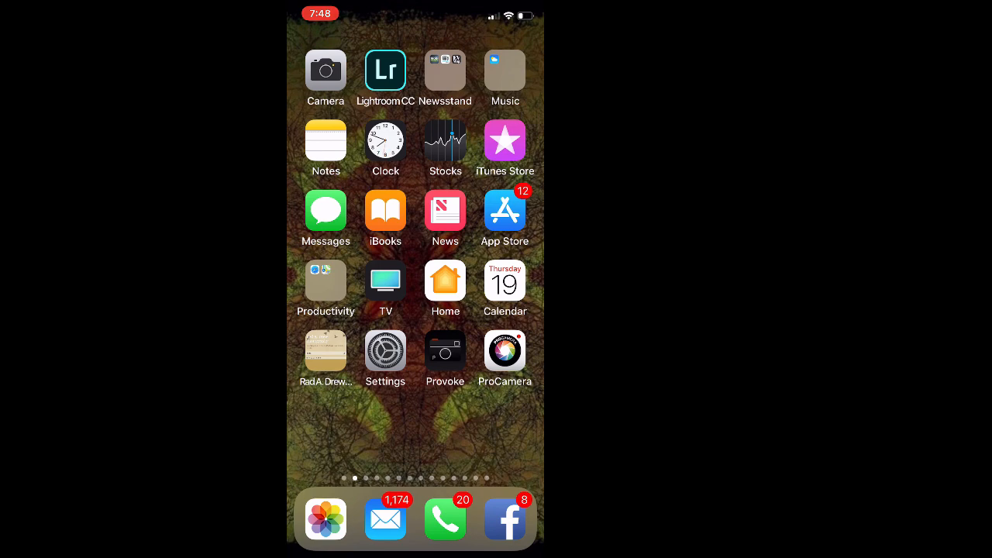
Step: Swipe to the Home Screen page holding Snapseed and launch the app
scroll("down", 3)
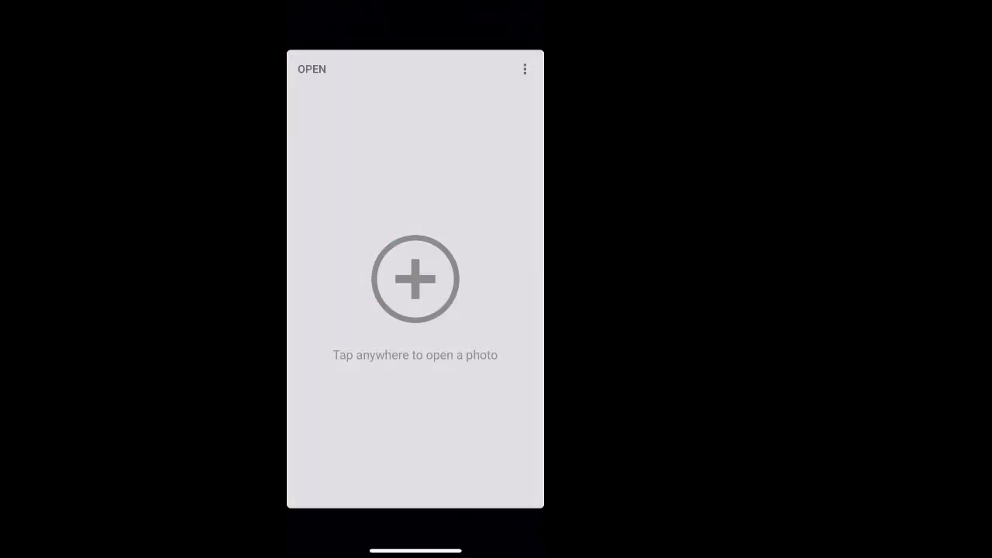
Step: Open the red classic car street photo from the SnapSeed Webinar album
left_click(414, 279)
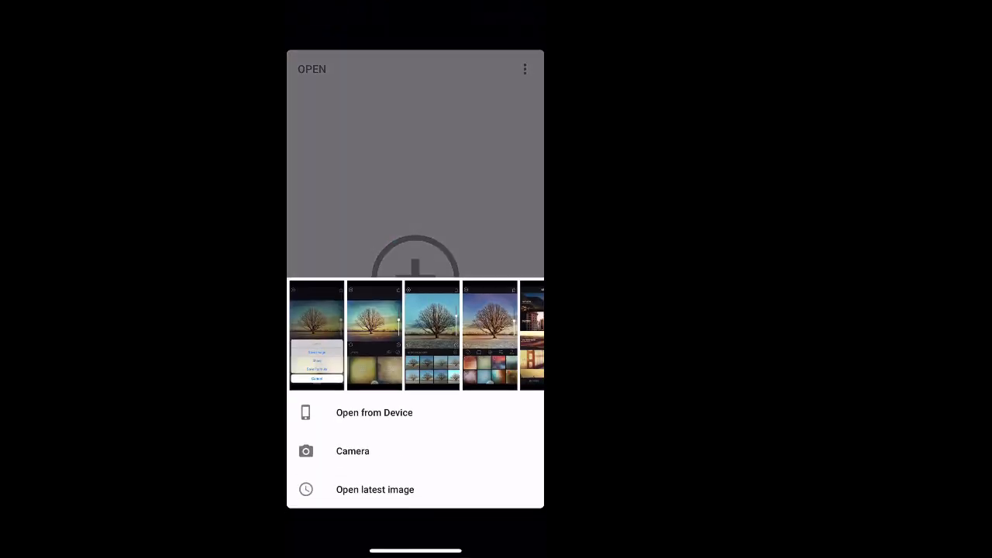
left_click(373, 412)
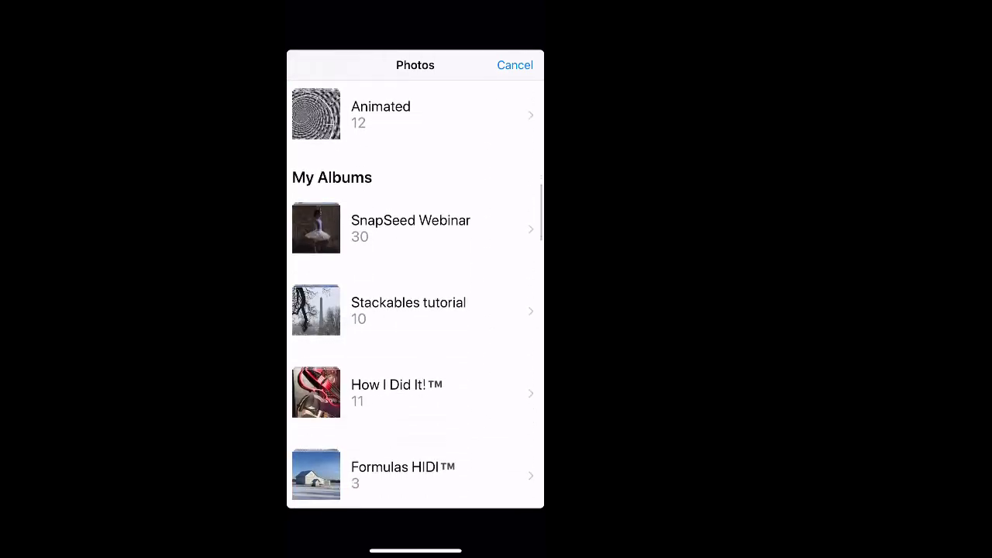
left_click(410, 227)
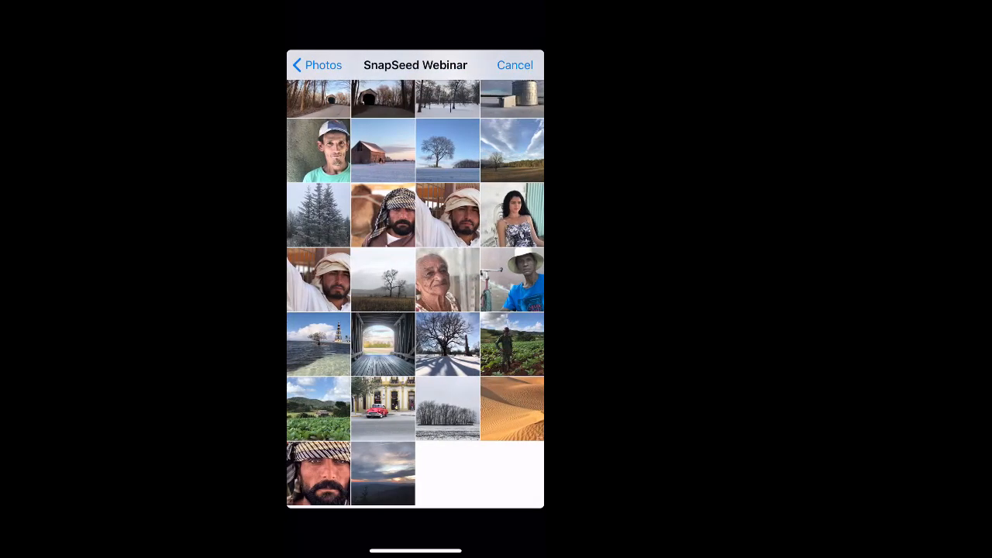
left_click(383, 408)
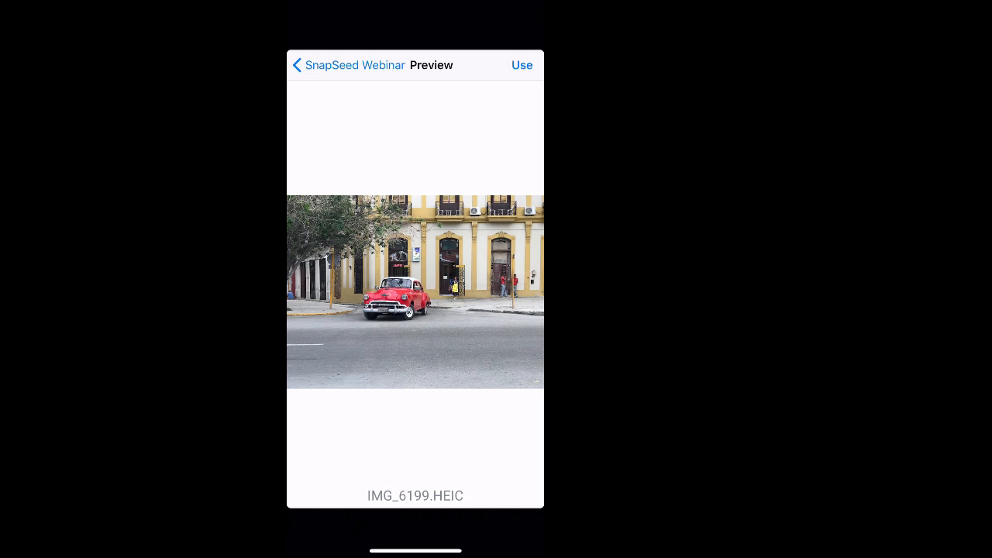
left_click(522, 65)
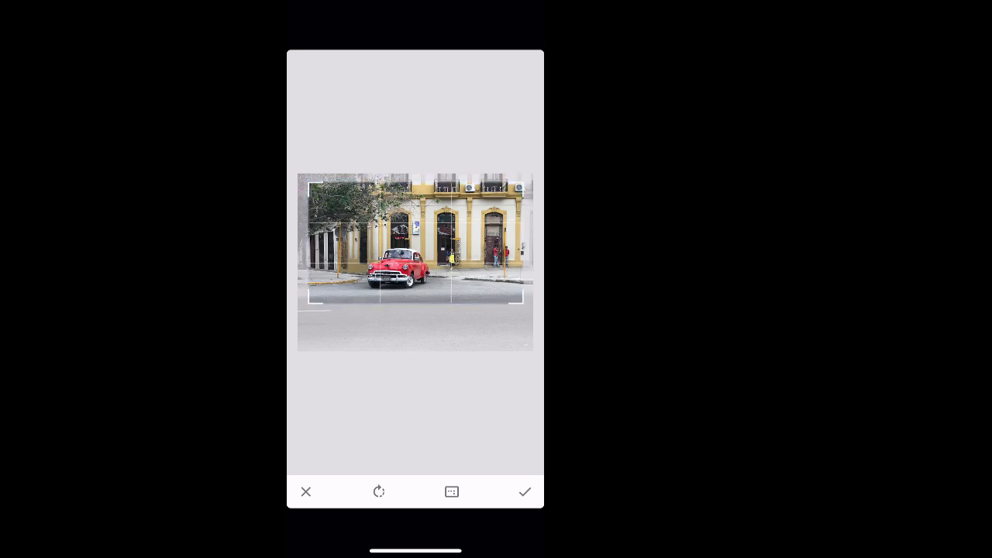
Step: Apply a tighter crop that cuts off the empty lower road
left_click(524, 491)
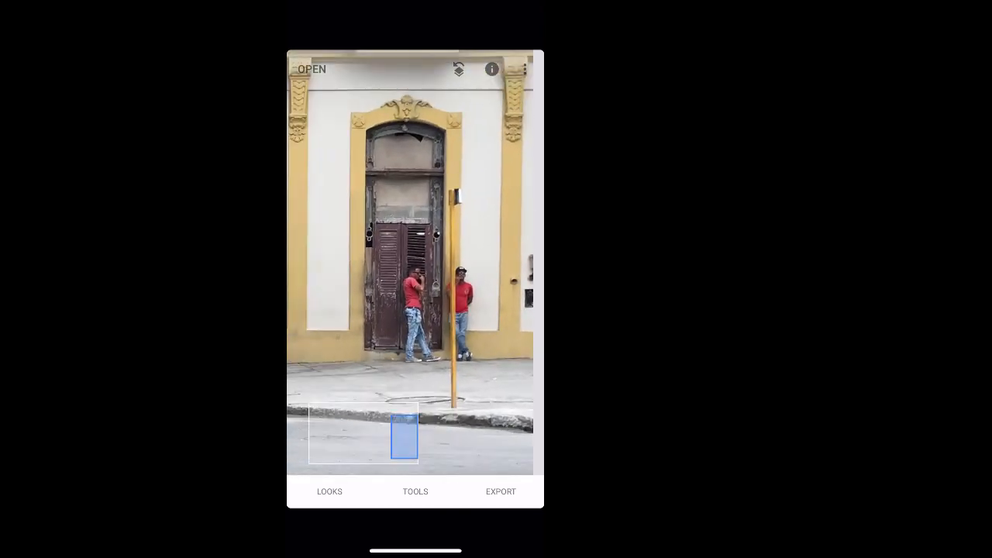
left_click(414, 492)
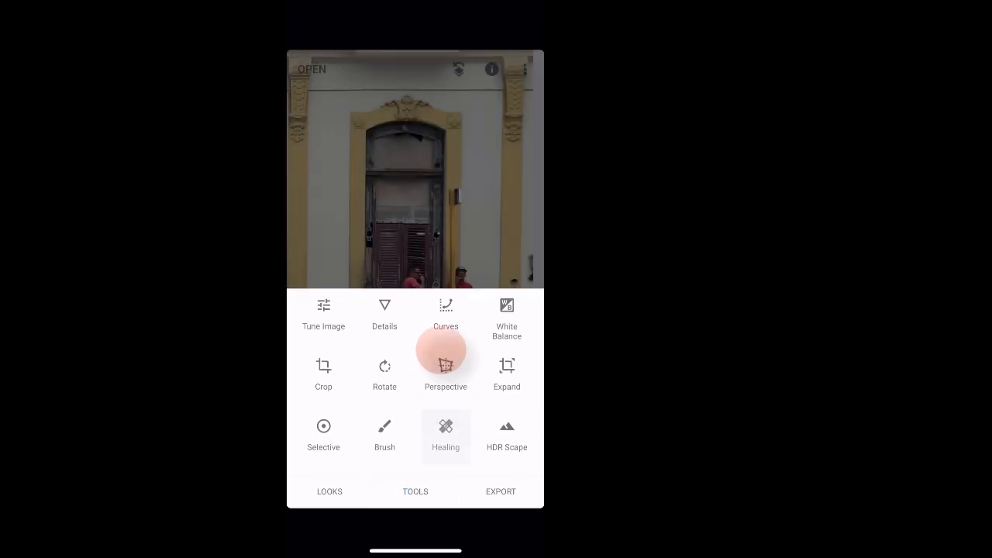
left_click(446, 431)
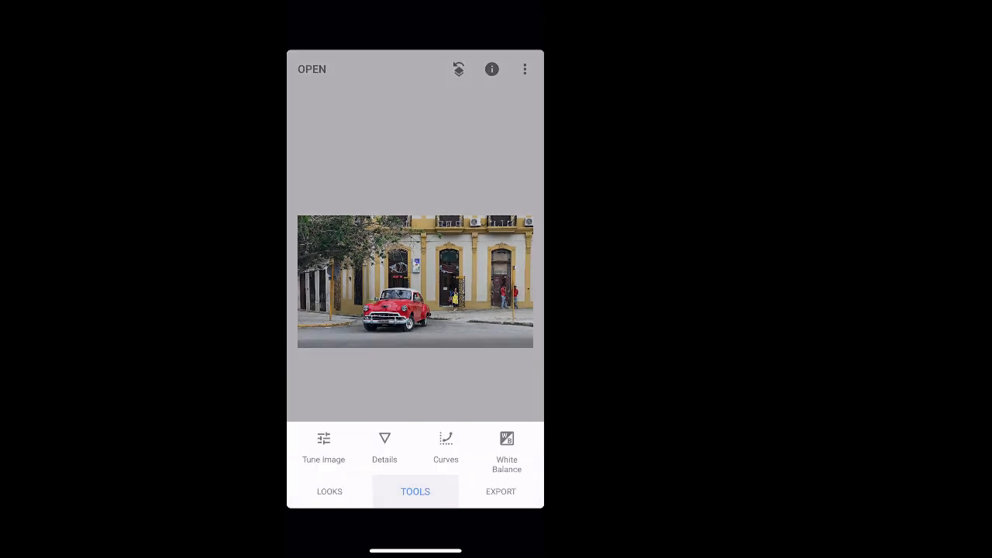
Step: Apply Tune Image adjustments with Warmth raised to +2
left_click(415, 492)
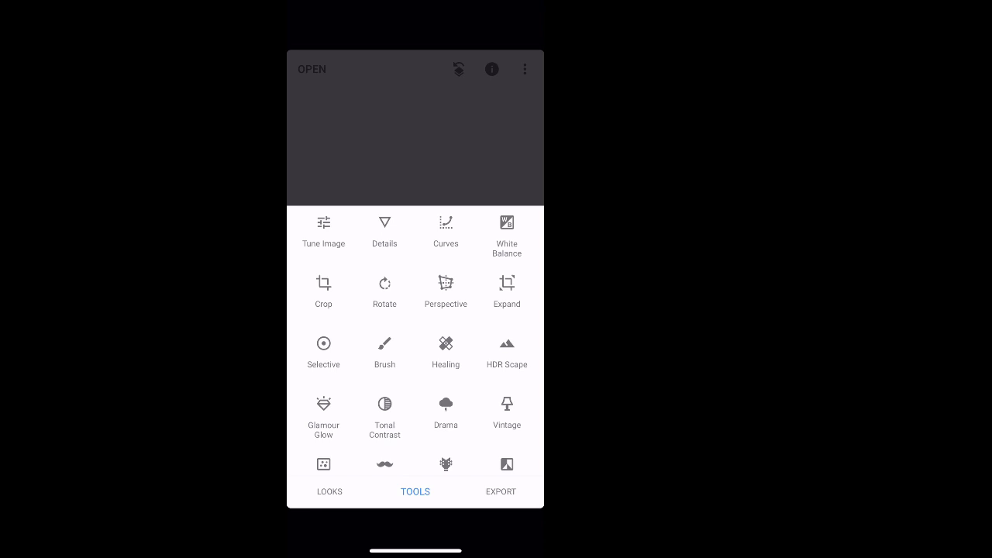
left_click(323, 232)
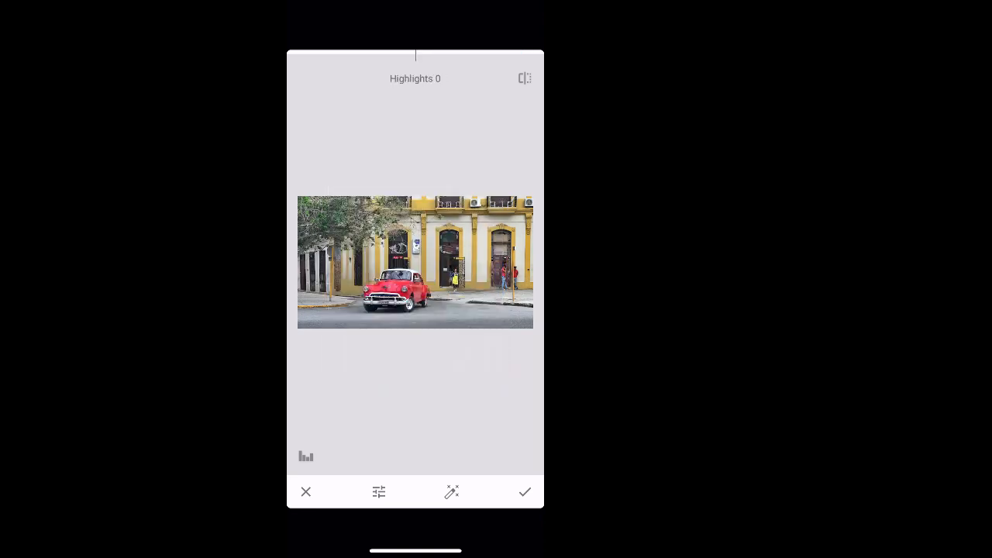
left_click_drag(415, 55, 372, 54)
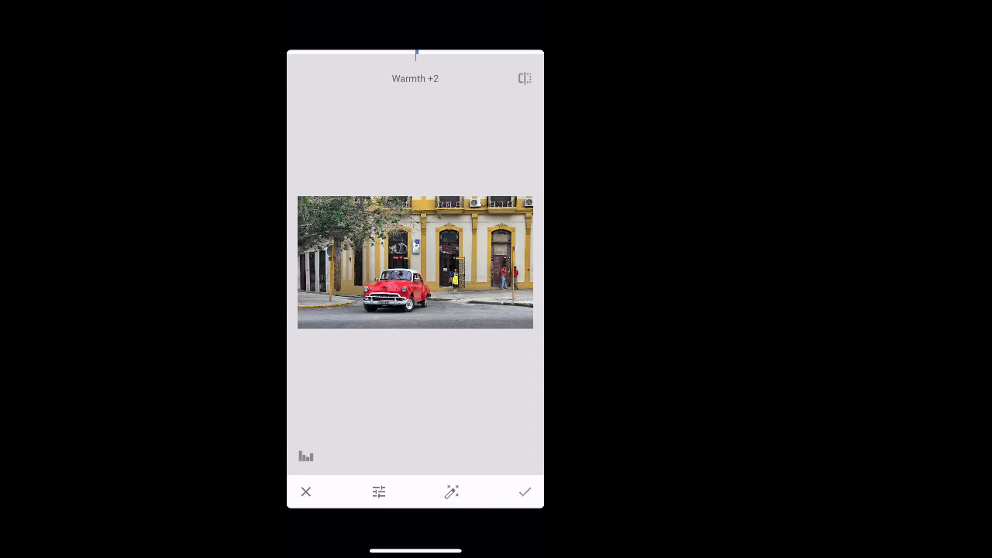
left_click(525, 493)
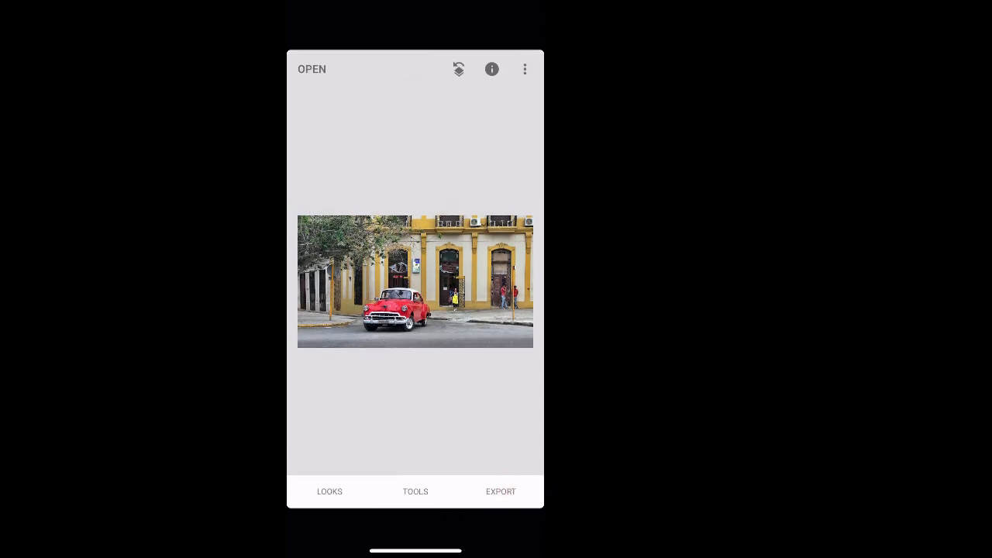
left_click(415, 491)
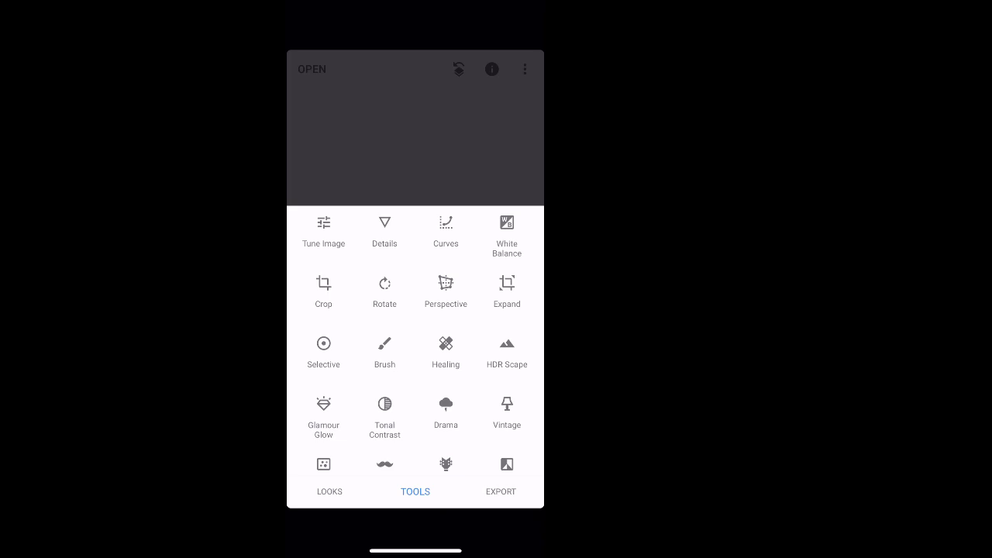
Step: Apply Details with Sharpening set to +22
left_click(384, 229)
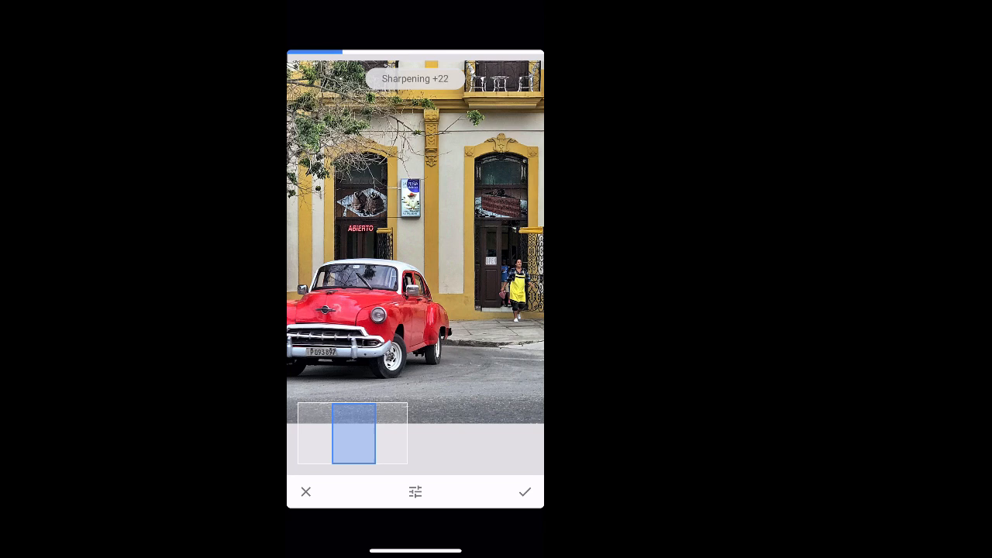
left_click(525, 491)
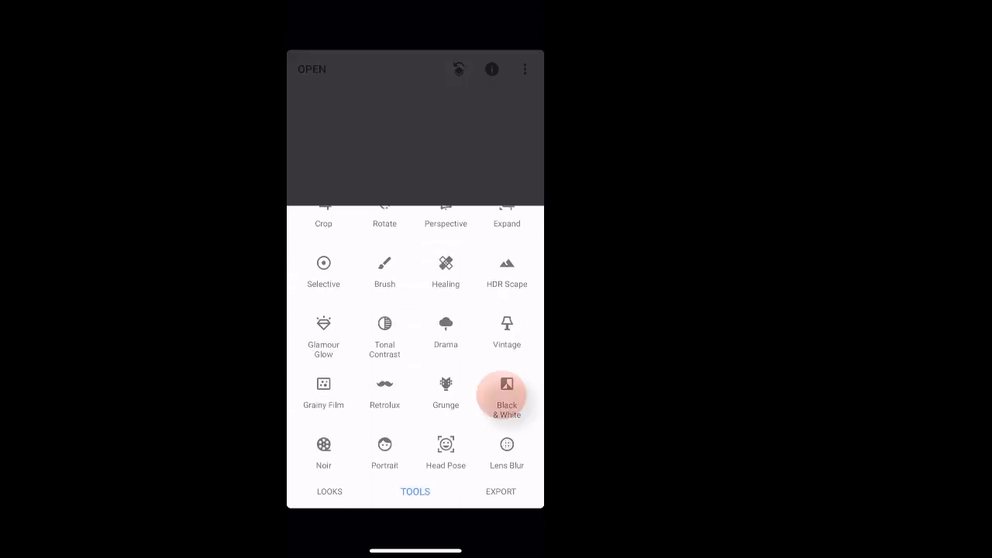
Step: Convert to Black & White, trying presets, with Brightness +11
left_click(506, 388)
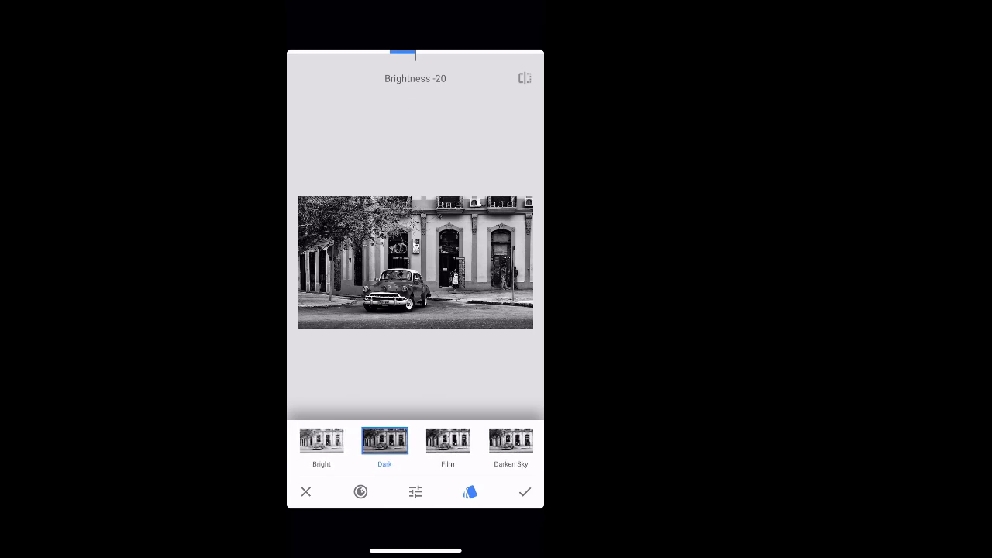
left_click(449, 441)
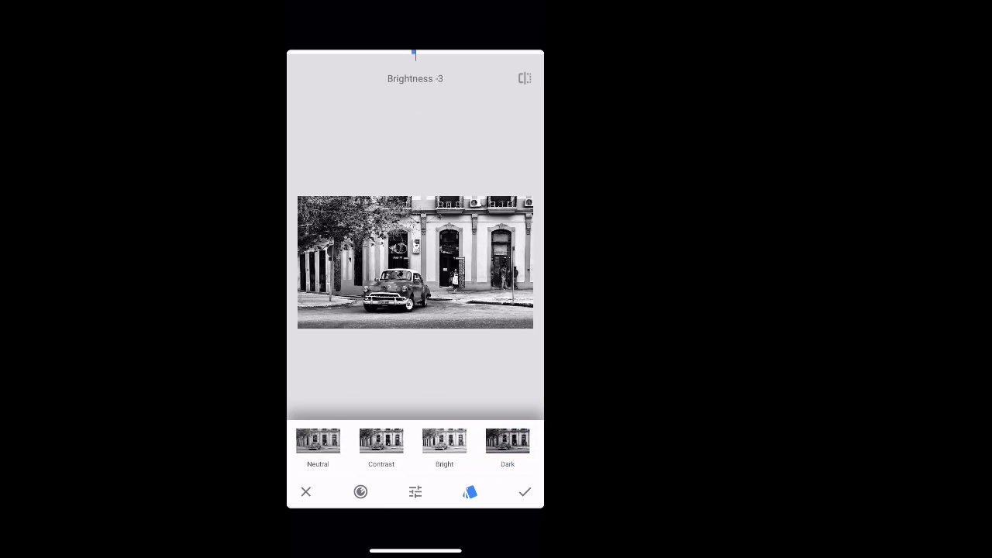
left_click(444, 440)
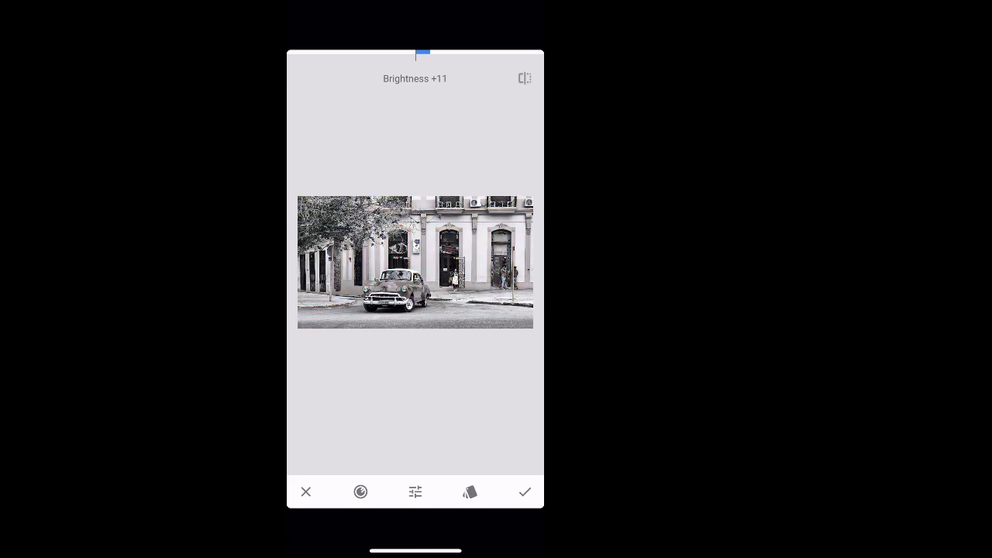
left_click(524, 492)
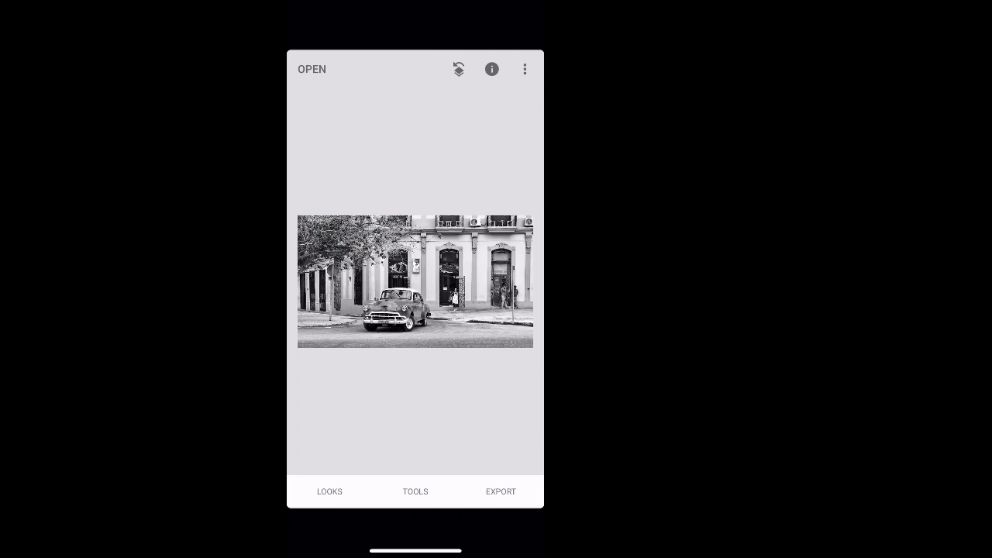
Step: Reopen the Black & White edit from the edit stack in brush mode with mask visibility toggled
left_click(457, 69)
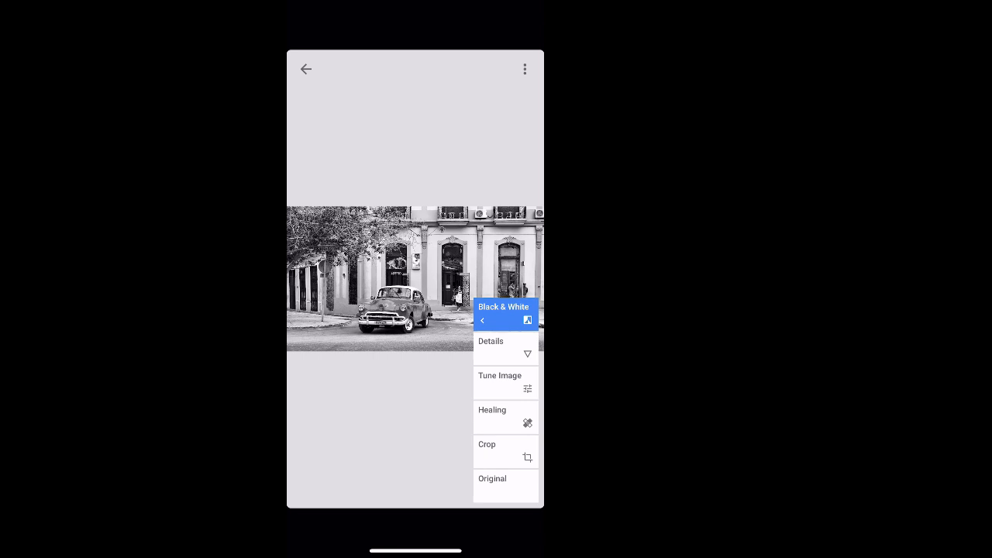
left_click(504, 314)
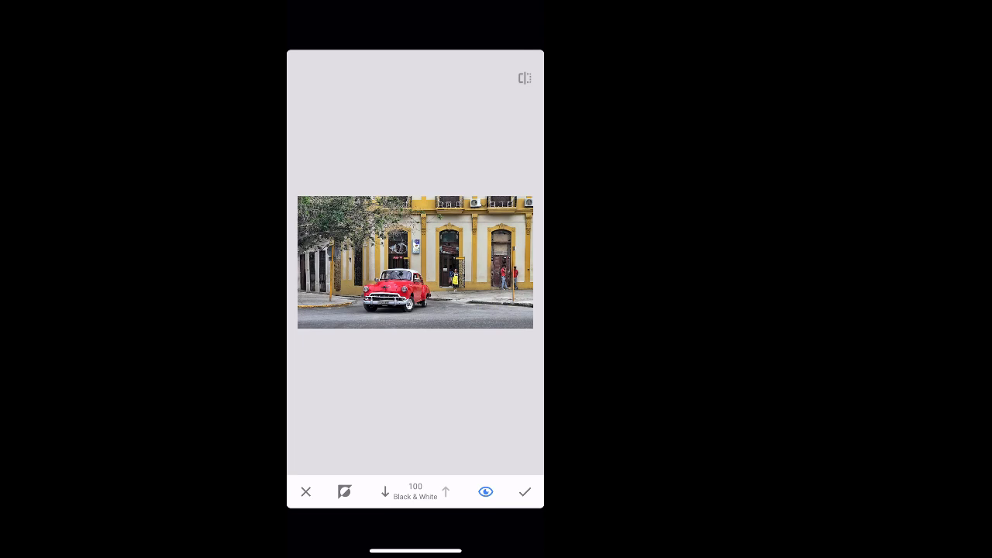
left_click(344, 491)
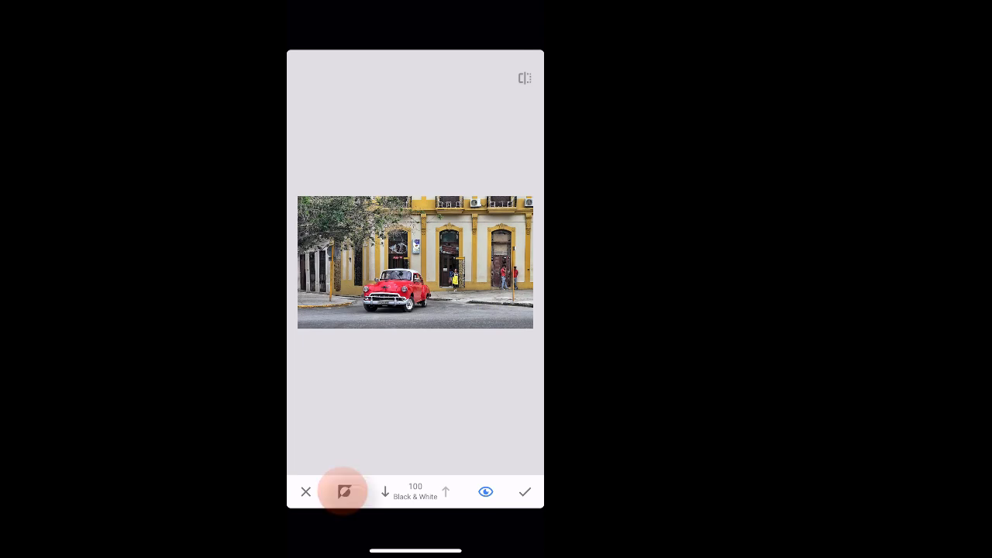
Step: Brush the Black & White effect at strength 100 across the street scene
left_click(344, 491)
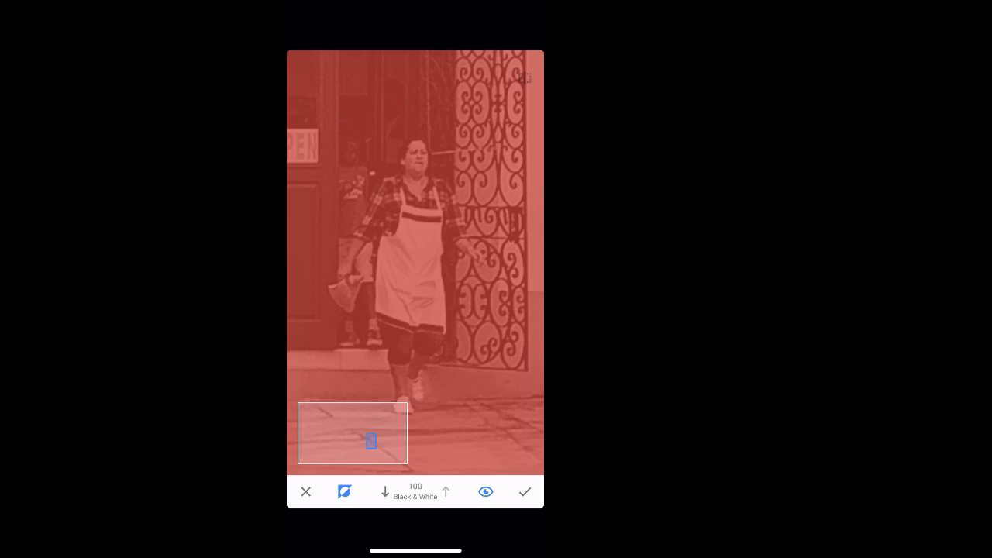
Step: Erase the mask at strength 0 over the woman in the apron and the man in red
left_click(385, 492)
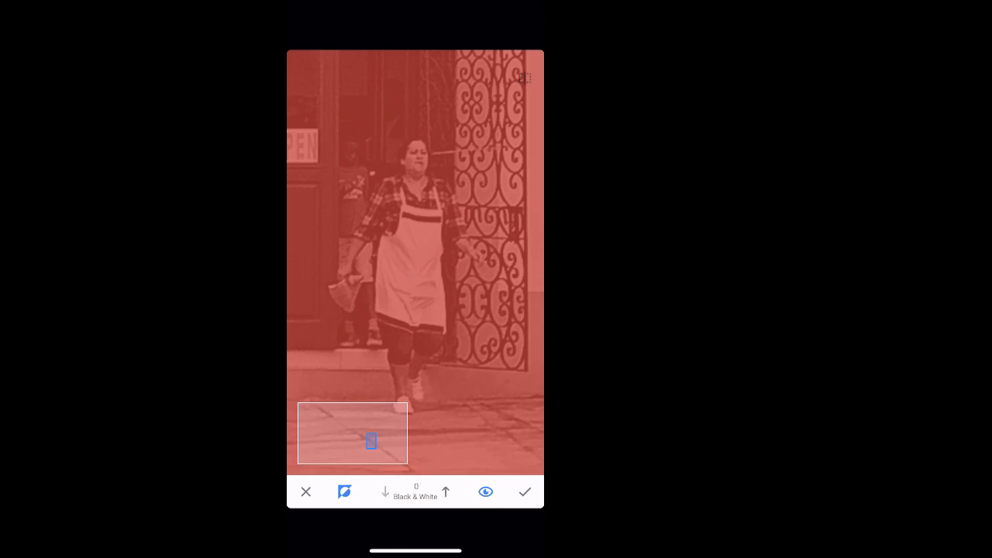
left_click_drag(407, 209, 414, 279)
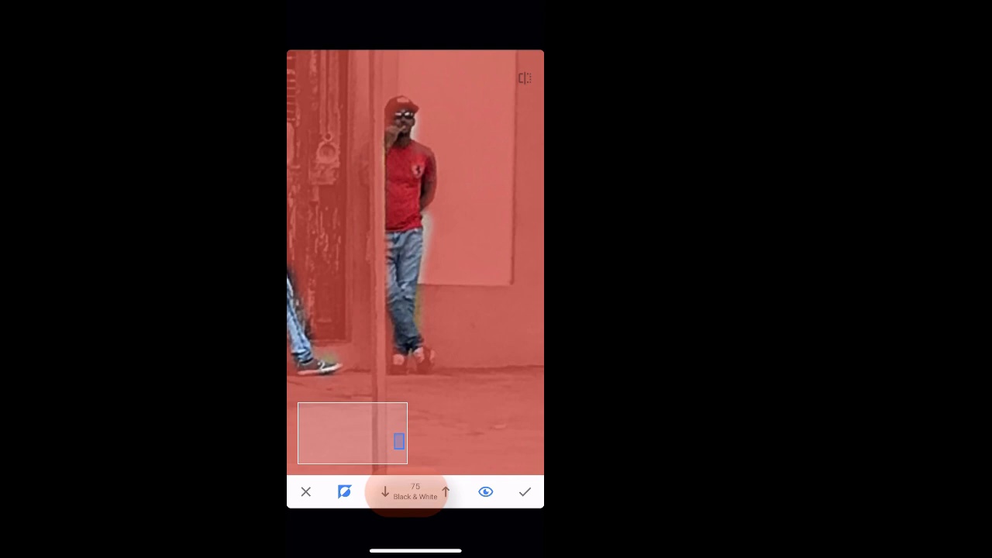
left_click(525, 491)
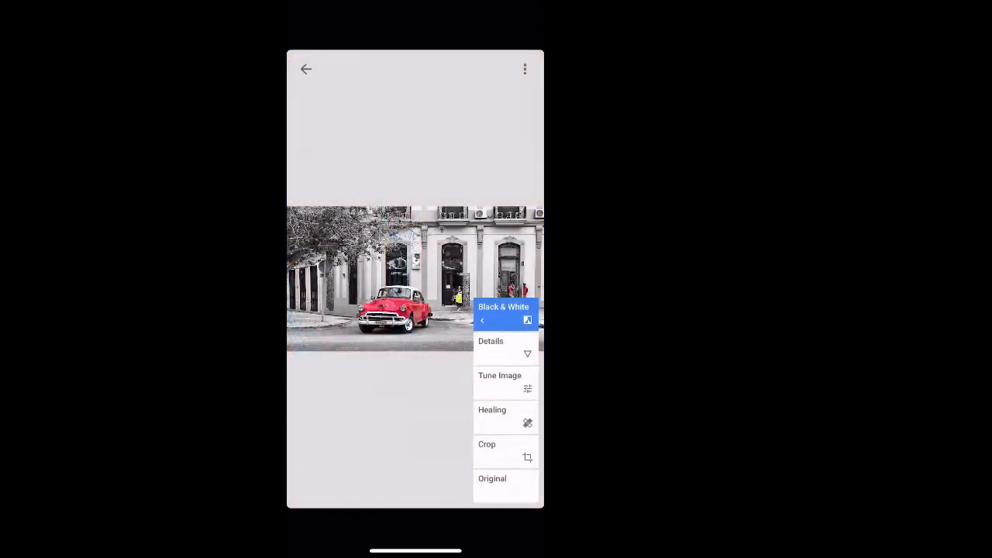